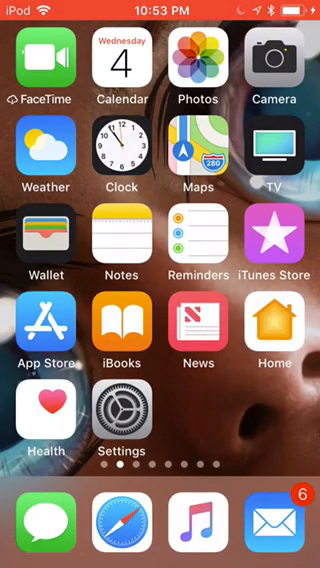
Swipe the home screen to reach and launch the Background Eraser app.
scroll("left", 3)
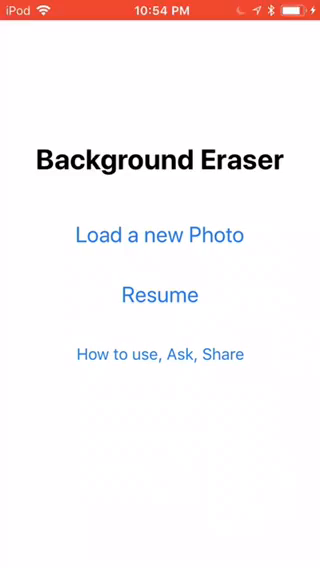
Load the photo of the man in the red shirt and widen the Manual eraser brush.
left_click(160, 236)
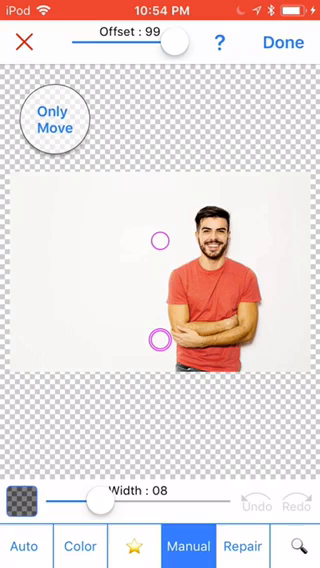
left_click(24, 546)
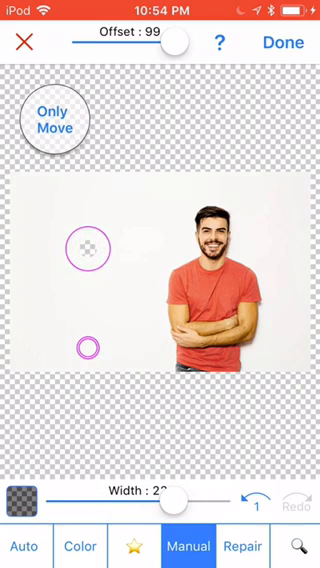
Erase the white background left of the man, then switch to Auto erasing for the shirt edges.
left_click_drag(90, 250, 30, 210)
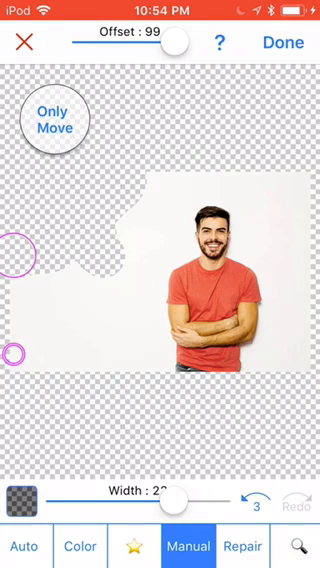
left_click(24, 546)
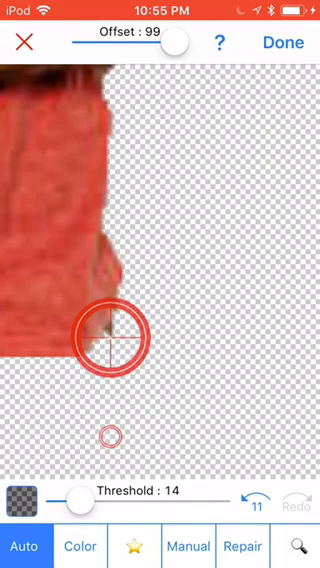
Clean up remaining background around the head in Manual mode and finish with Done.
left_click(188, 546)
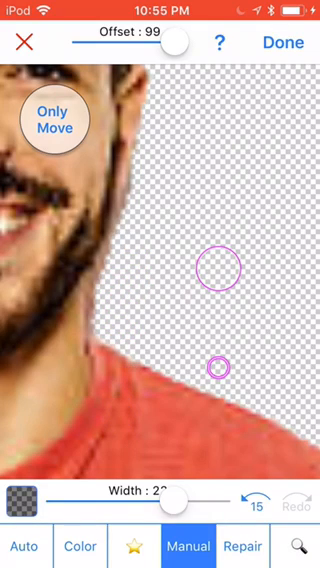
left_click(288, 44)
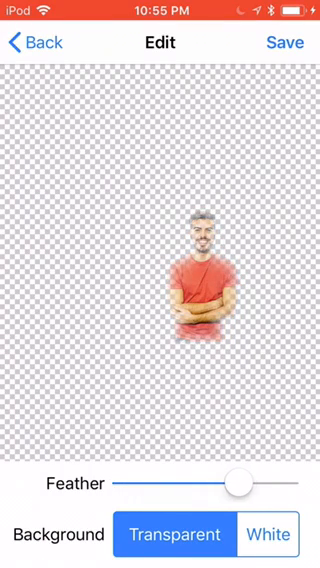
Soften the cut-out edges with the Feather slider before saving the transparent image.
left_click_drag(240, 484, 124, 484)
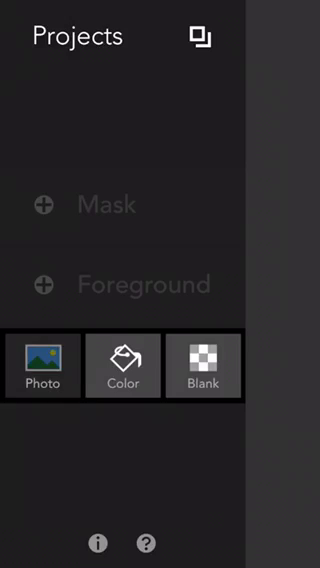
Set the flying bird photo, uncropped, as the Union project's background layer.
left_click(40, 368)
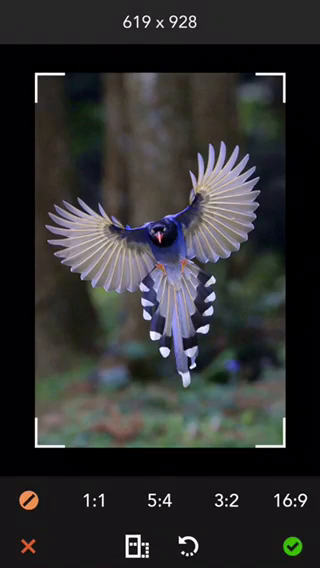
left_click(296, 546)
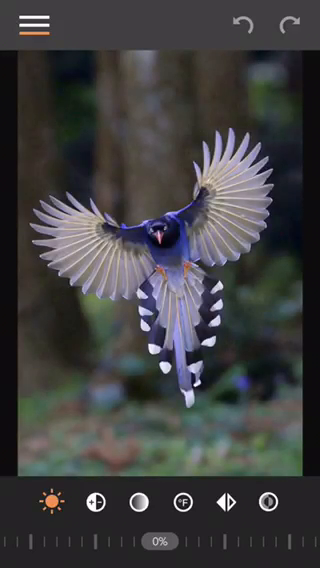
left_click(38, 24)
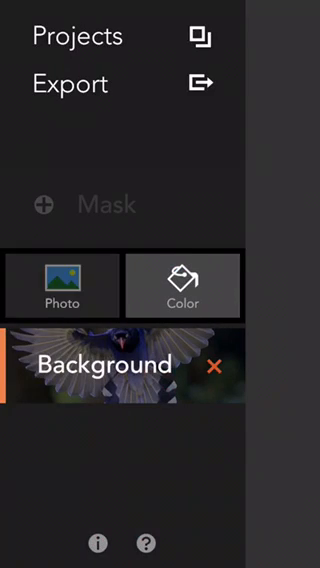
Add the man cut-out as the foreground layer and bring up the Flatten prompt.
left_click(60, 286)
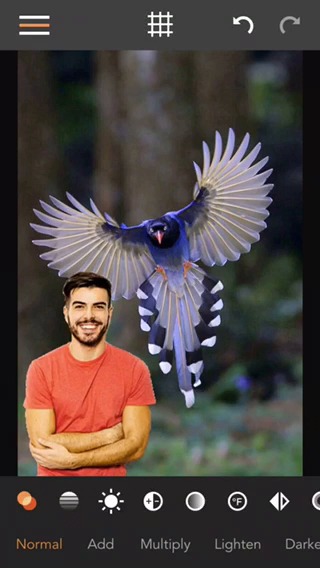
left_click(38, 24)
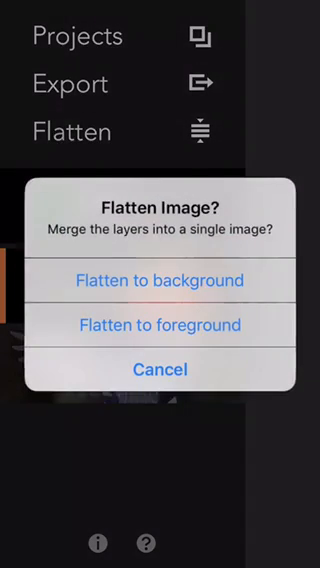
Flatten the man and bird layers to the background, then return to the home screen.
left_click(160, 368)
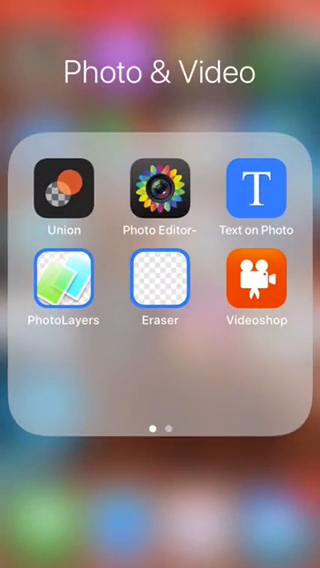
left_click(160, 500)
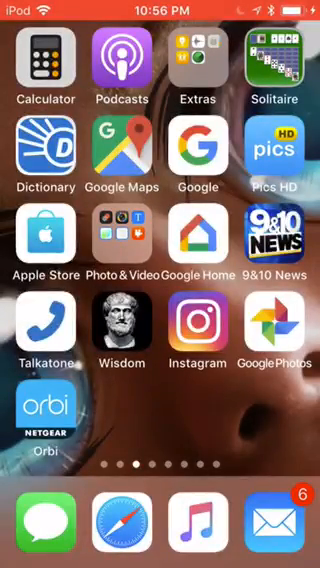